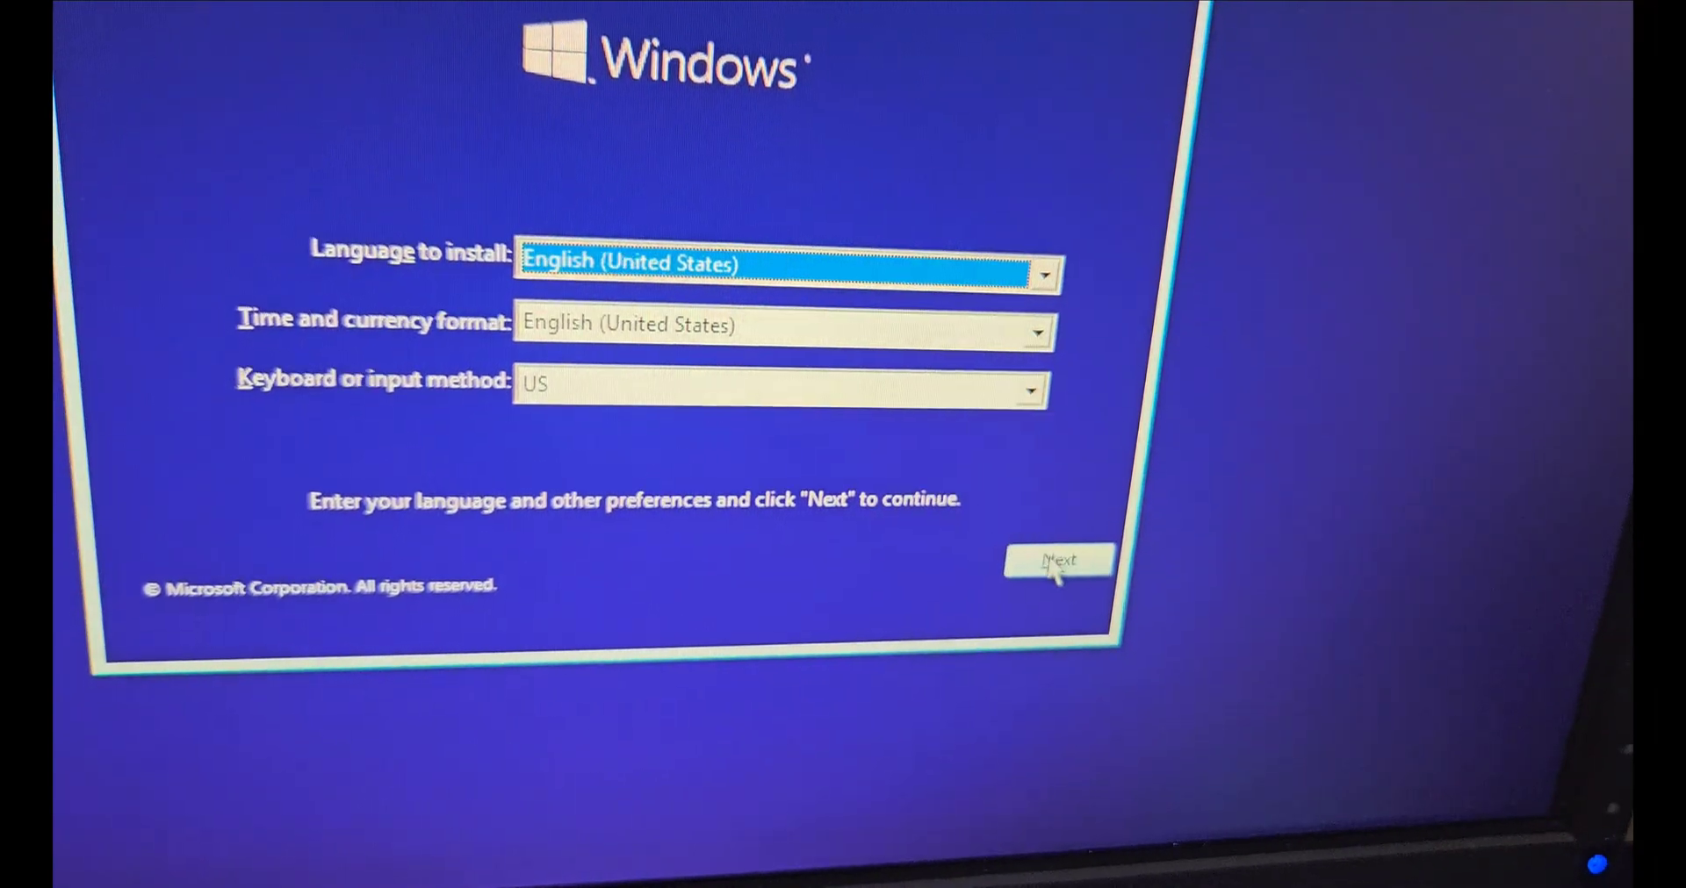
- Accept the default English (United States) language settings and begin installing Windows 10
left_click(1057, 564)
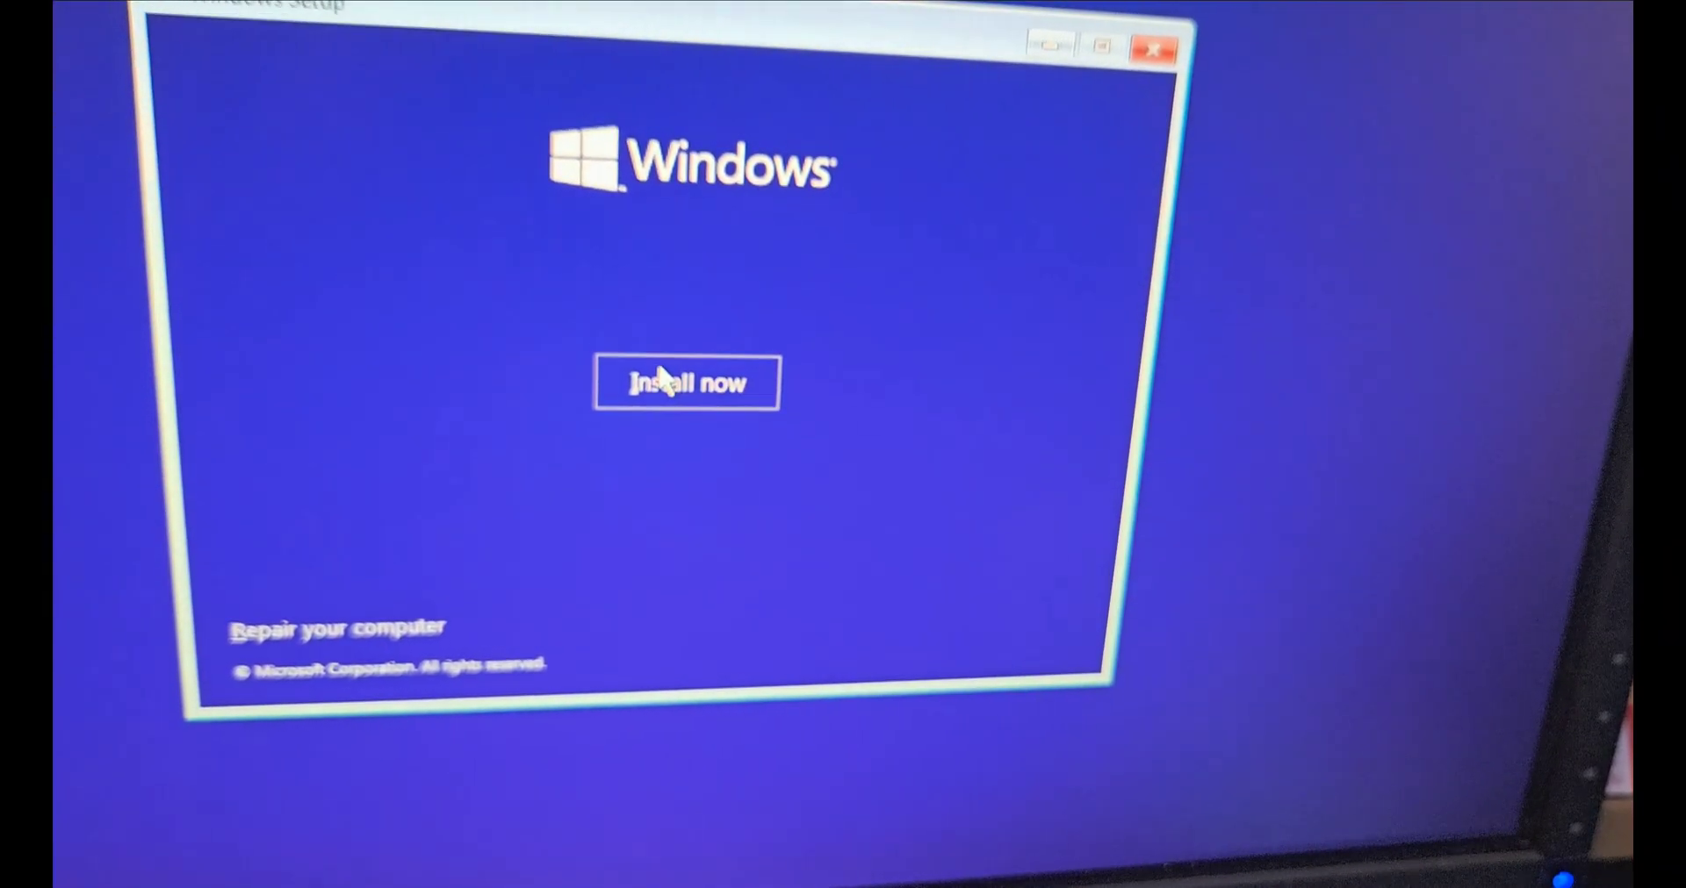
left_click(683, 383)
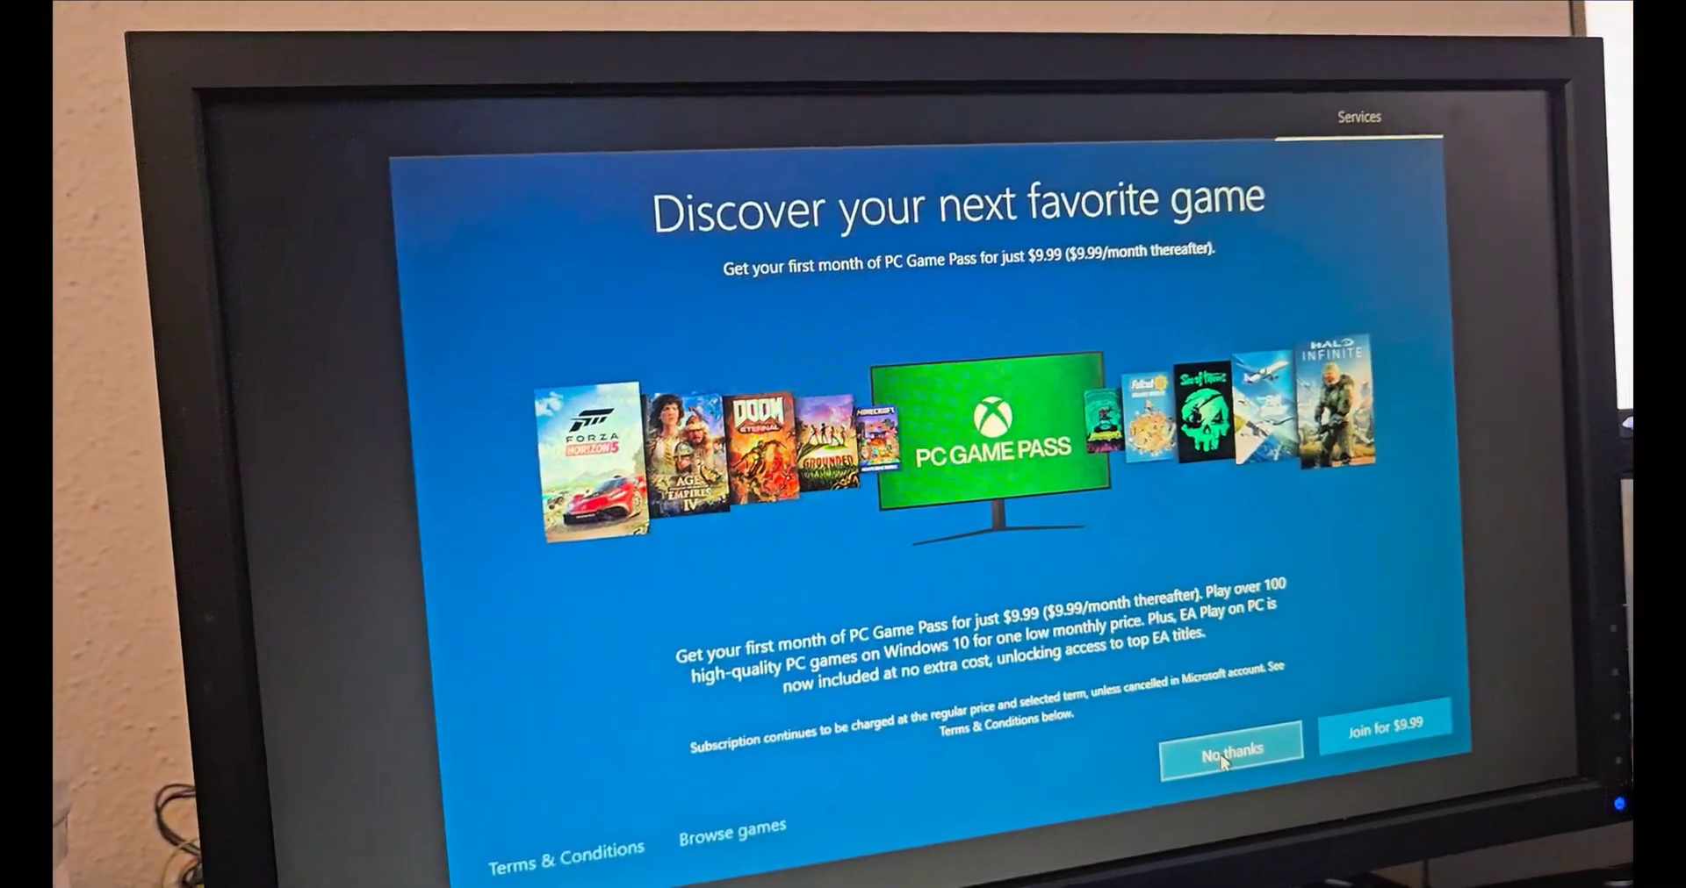
- Decline the PC Game Pass trial with No thanks, moving on to the Cortana prompt
left_click(1233, 749)
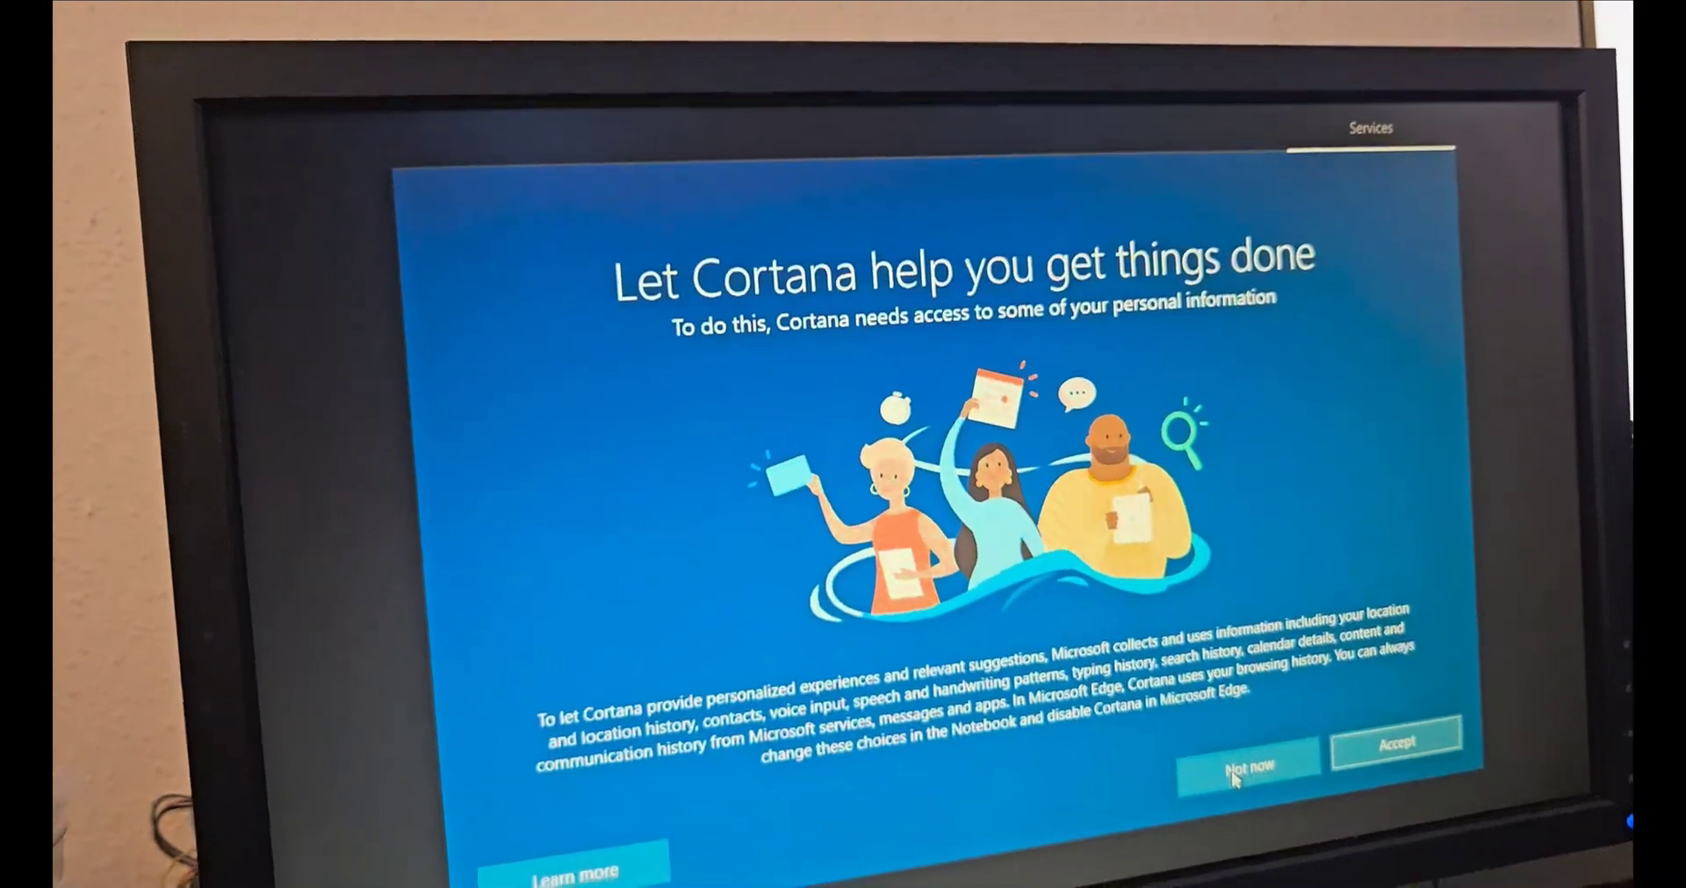